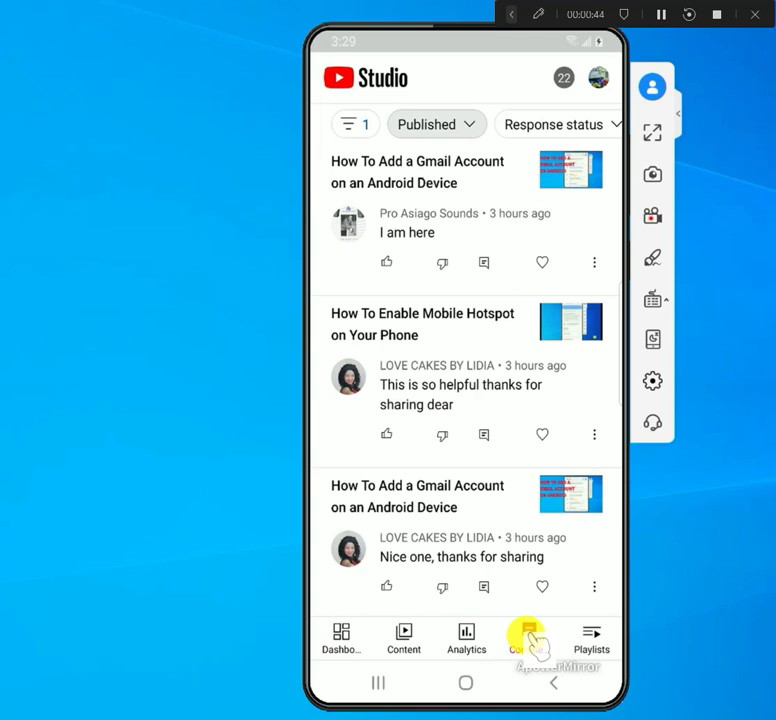
Bring up the Filters sheet from the Comments tab and scroll through its options.
left_click(528, 638)
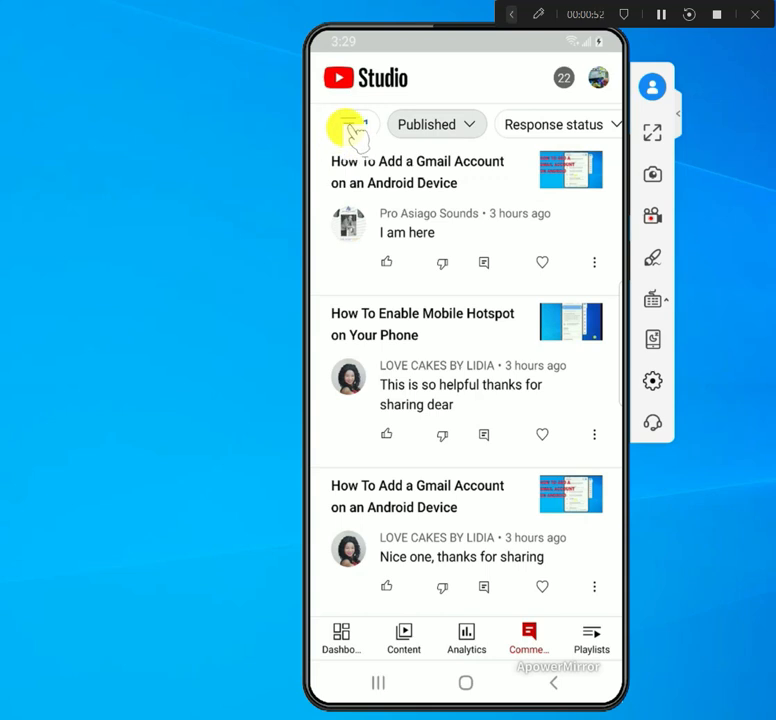
left_click(348, 124)
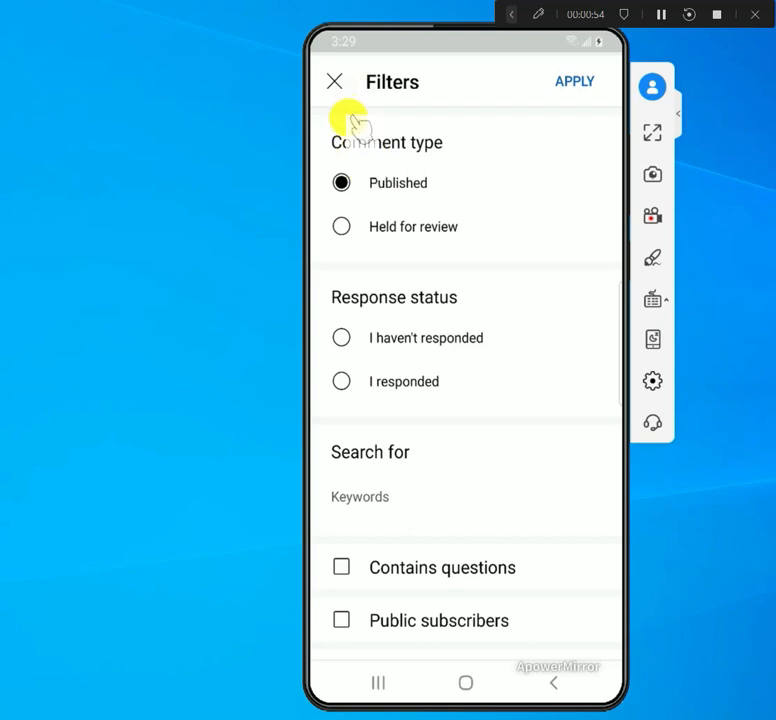
mouse_move(420, 226)
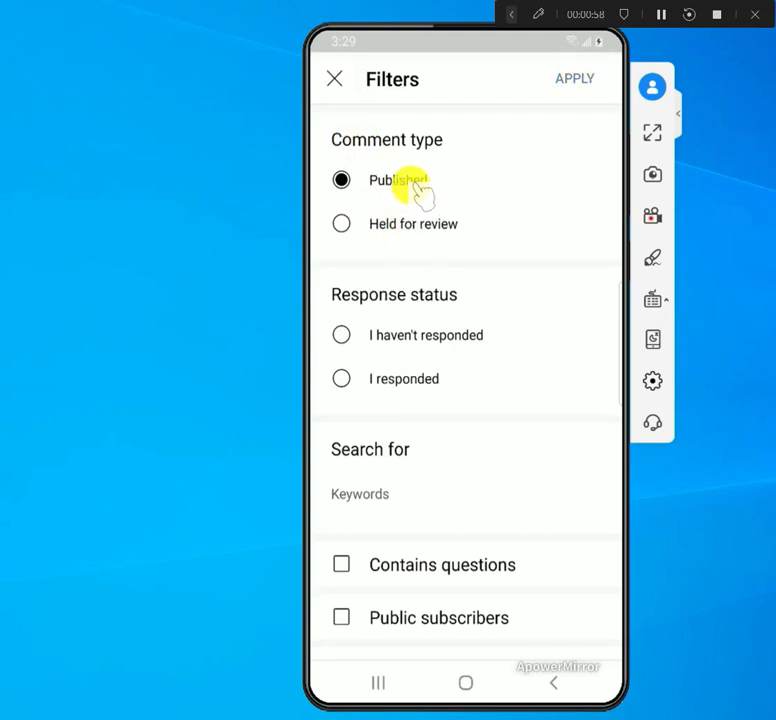
mouse_move(428, 310)
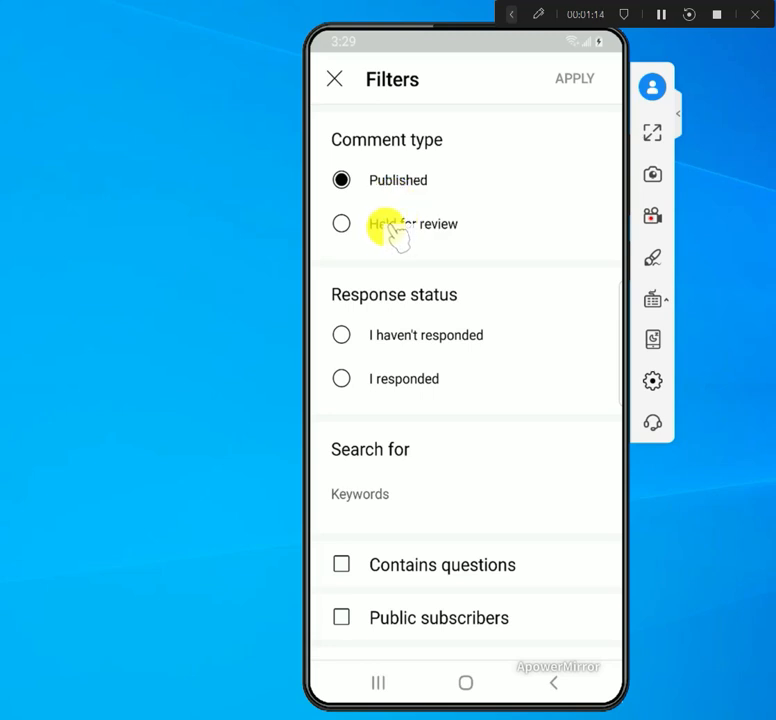
mouse_move(378, 294)
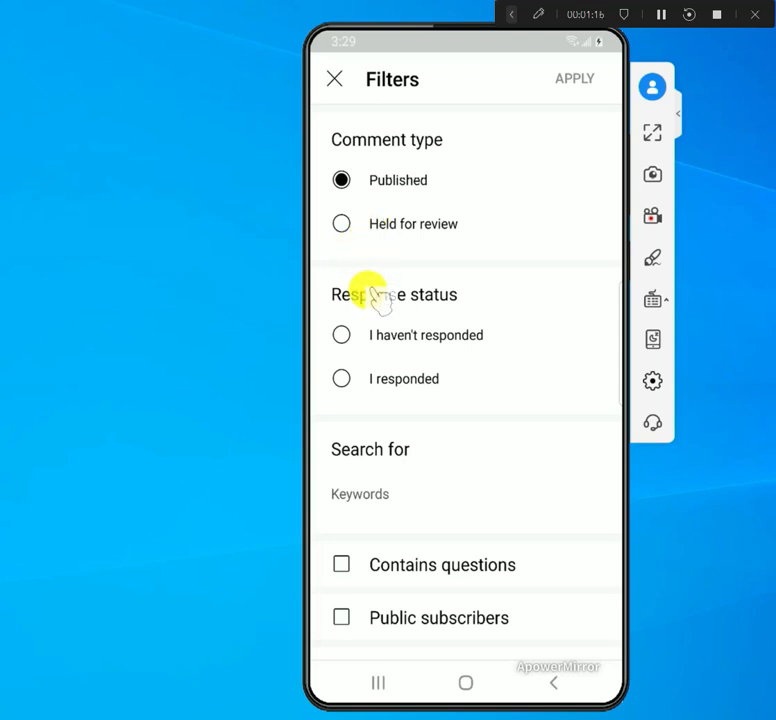
scroll("down", 3)
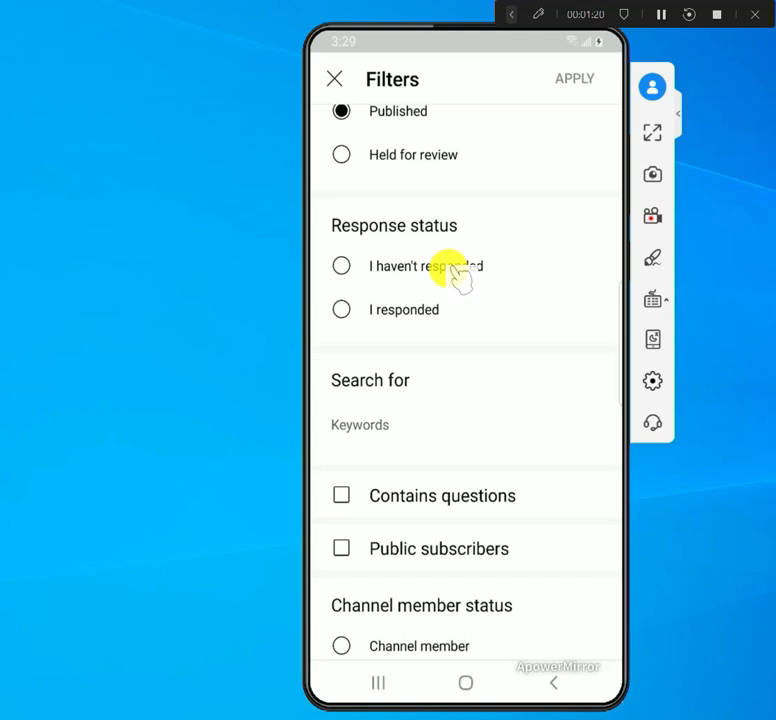
scroll("up", 3)
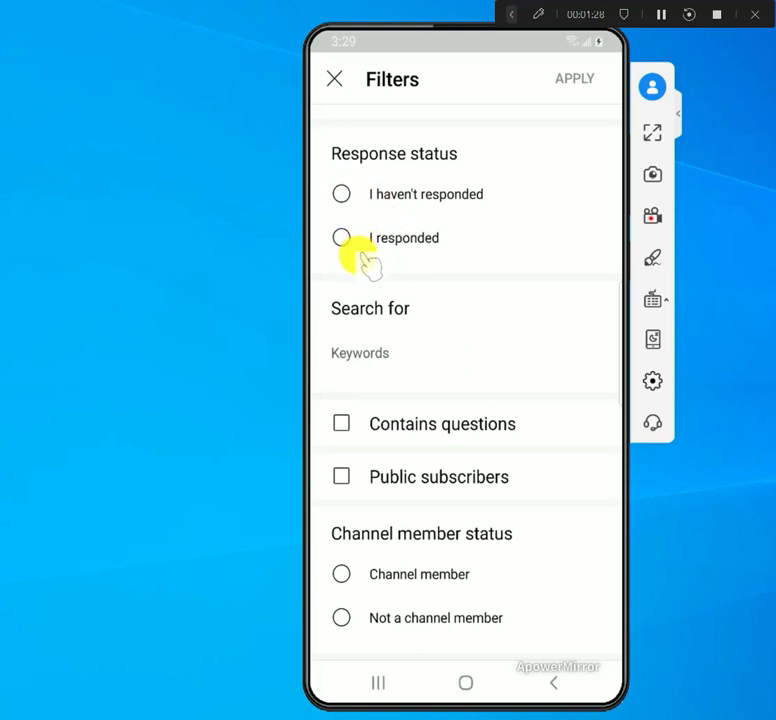
scroll("down", 3)
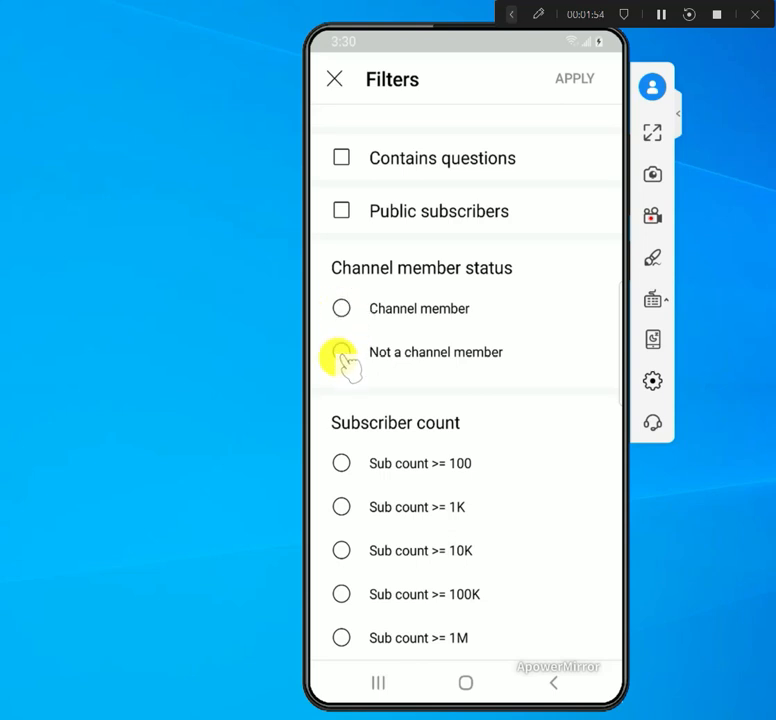
mouse_move(344, 308)
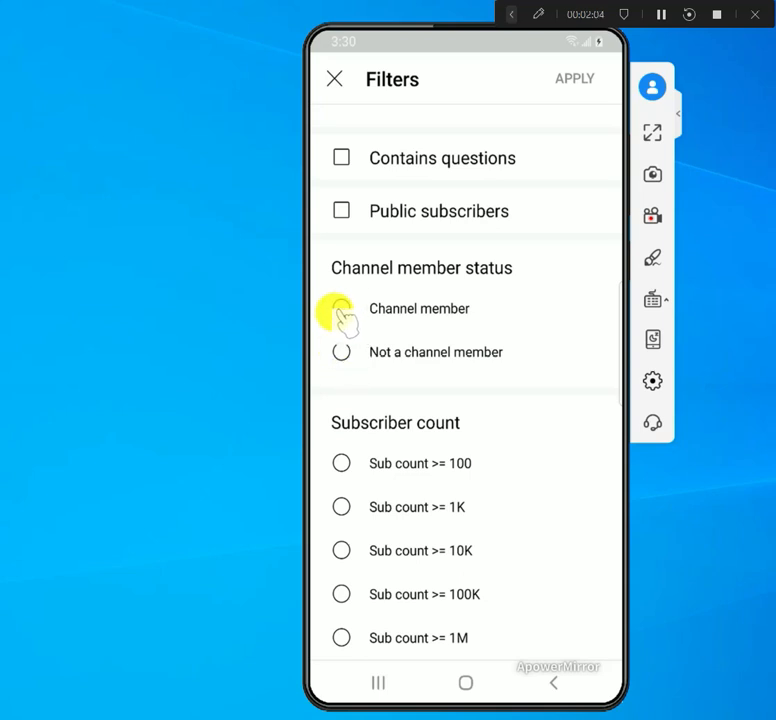
Keep Published as the comment type while reviewing response status, keyword, member and subscriber filters.
left_click(340, 308)
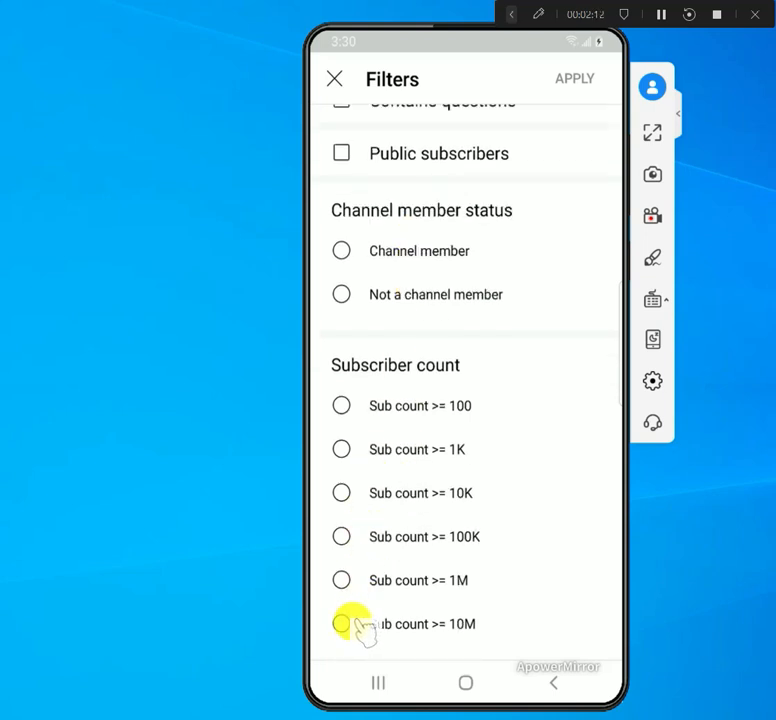
mouse_move(356, 448)
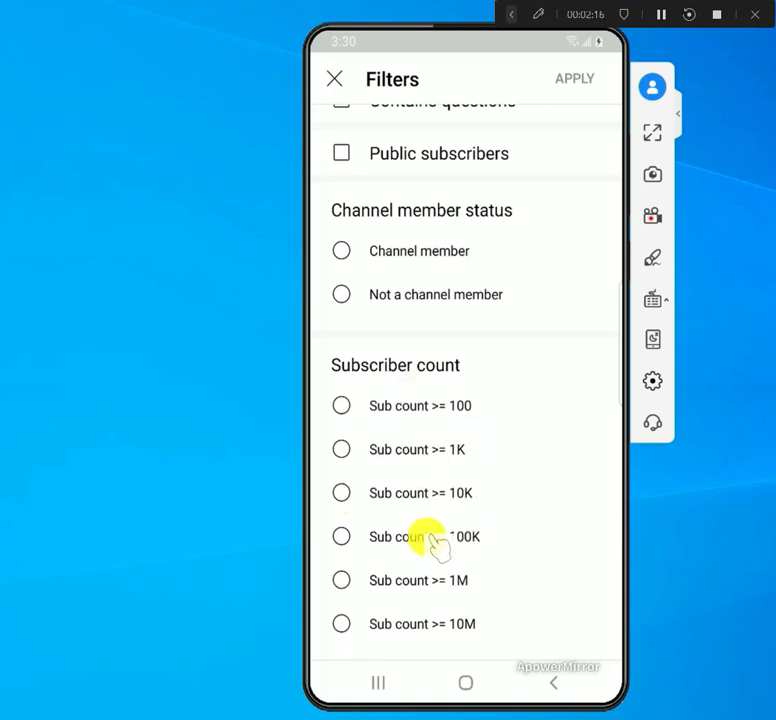
mouse_move(404, 430)
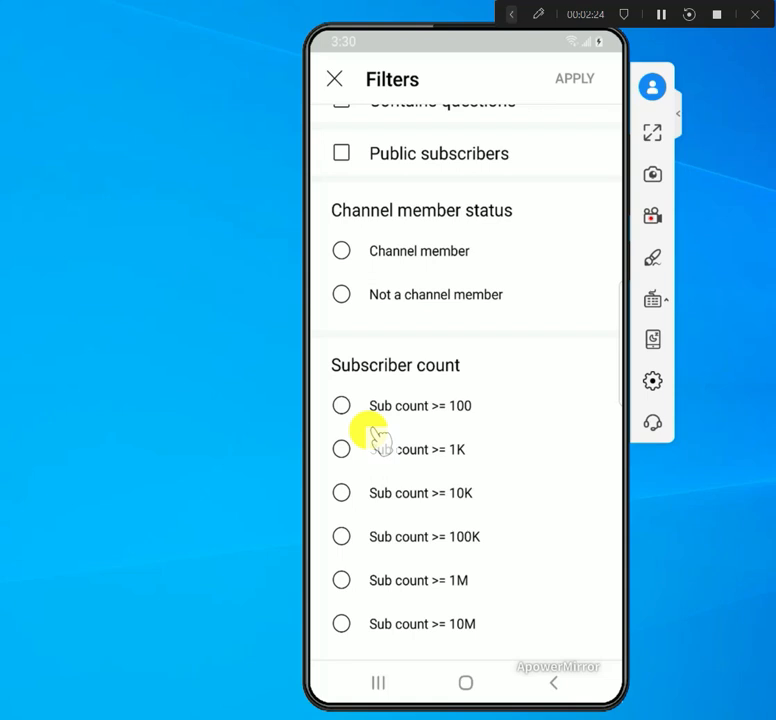
mouse_move(404, 590)
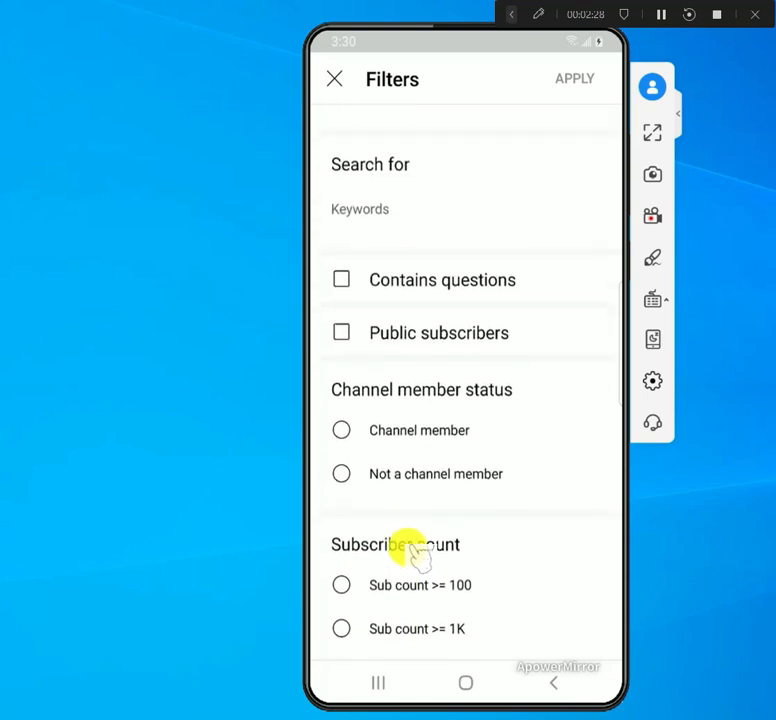
scroll("down", 3)
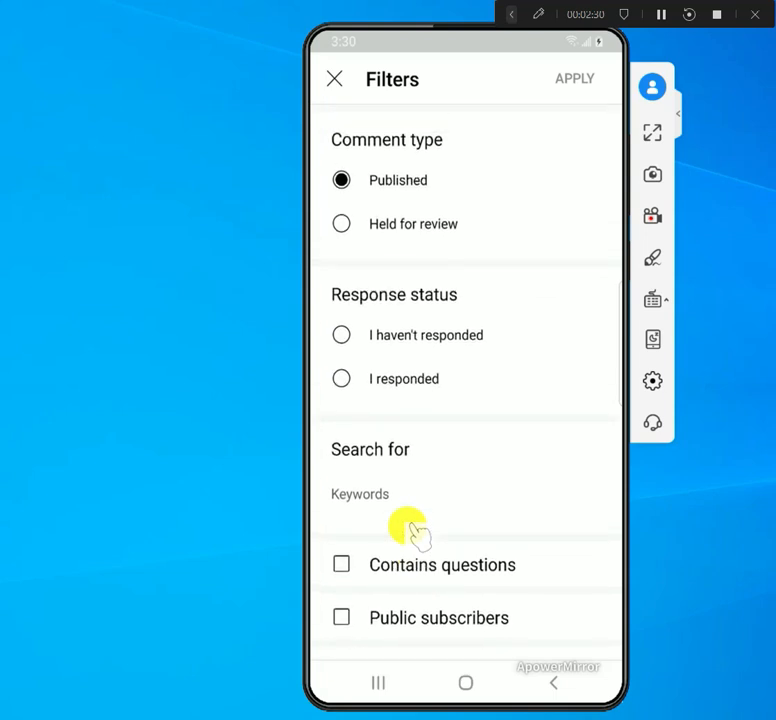
mouse_move(336, 88)
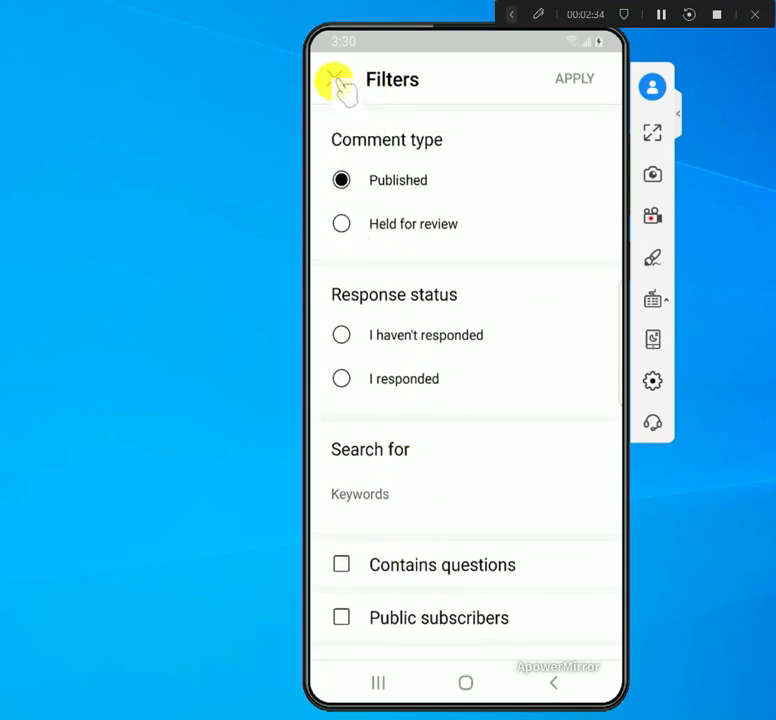
Dismiss the Filters sheet unchanged and swipe through the filter chips row.
left_click(574, 78)
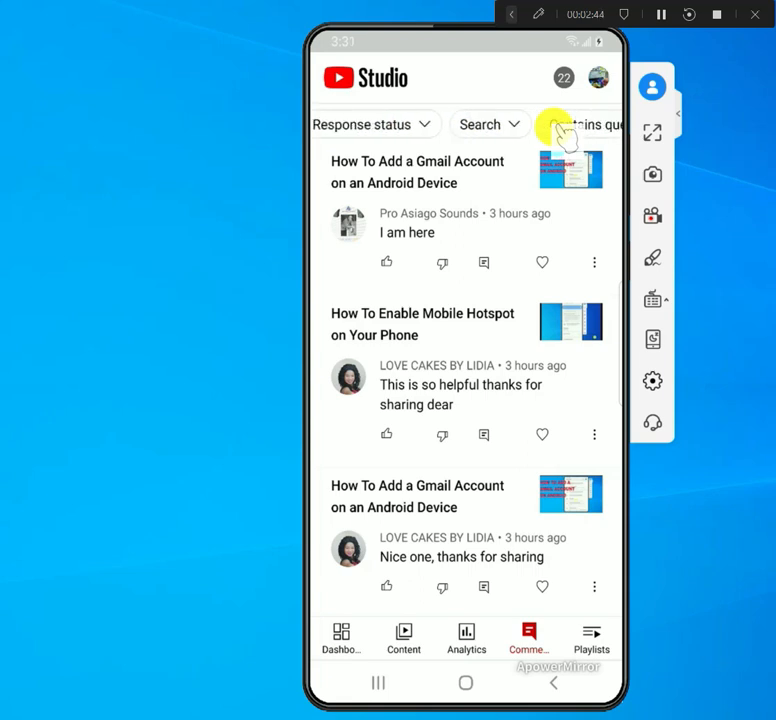
scroll("left", 3)
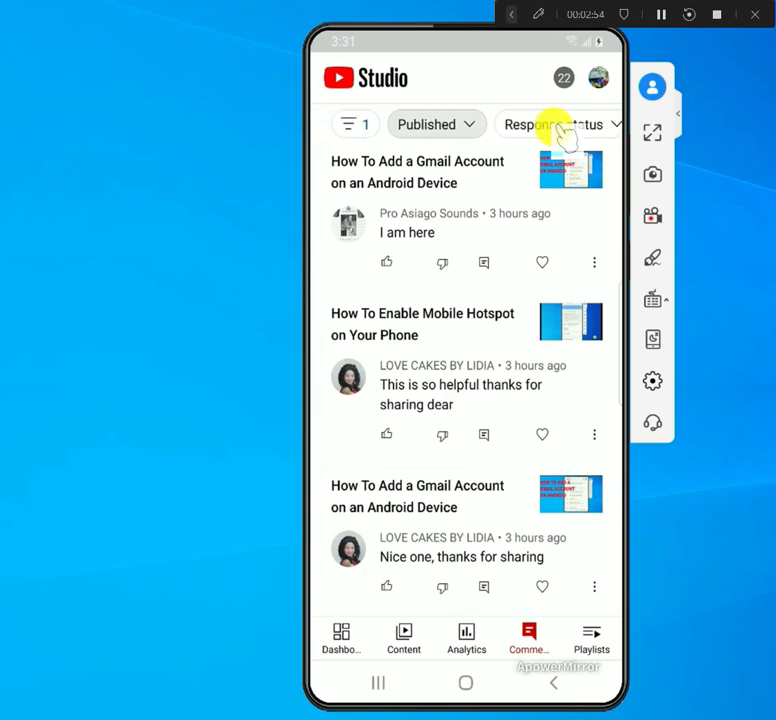
mouse_move(356, 124)
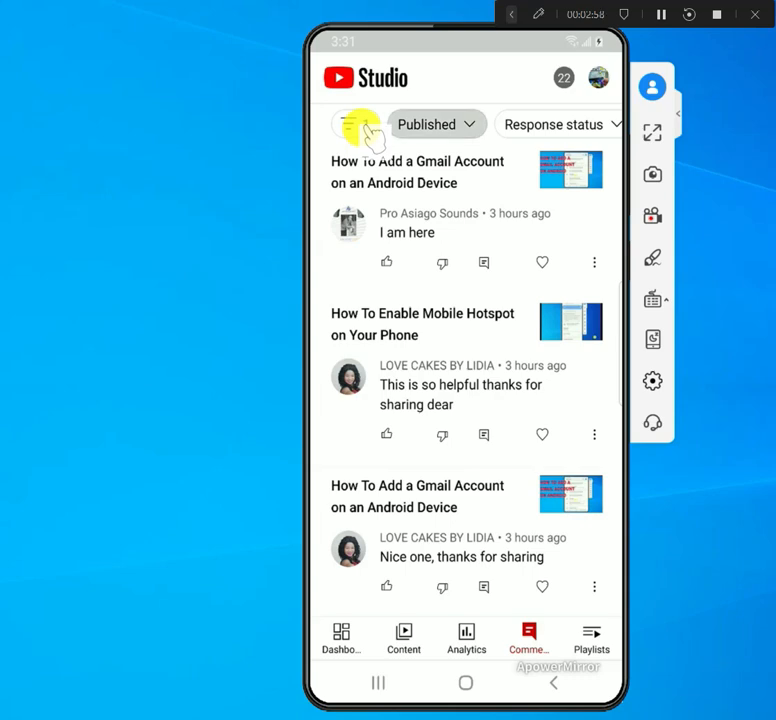
left_click(348, 124)
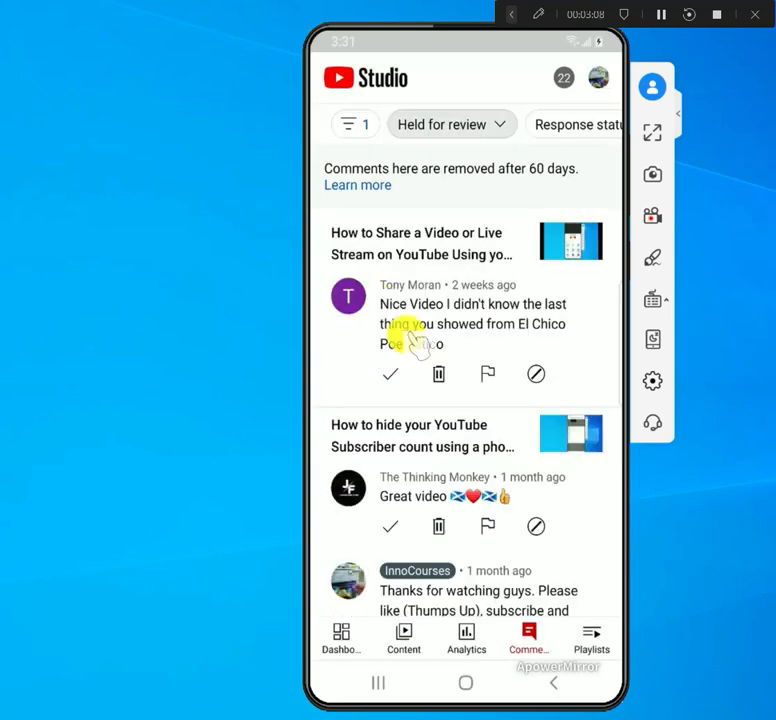
scroll("down", 3)
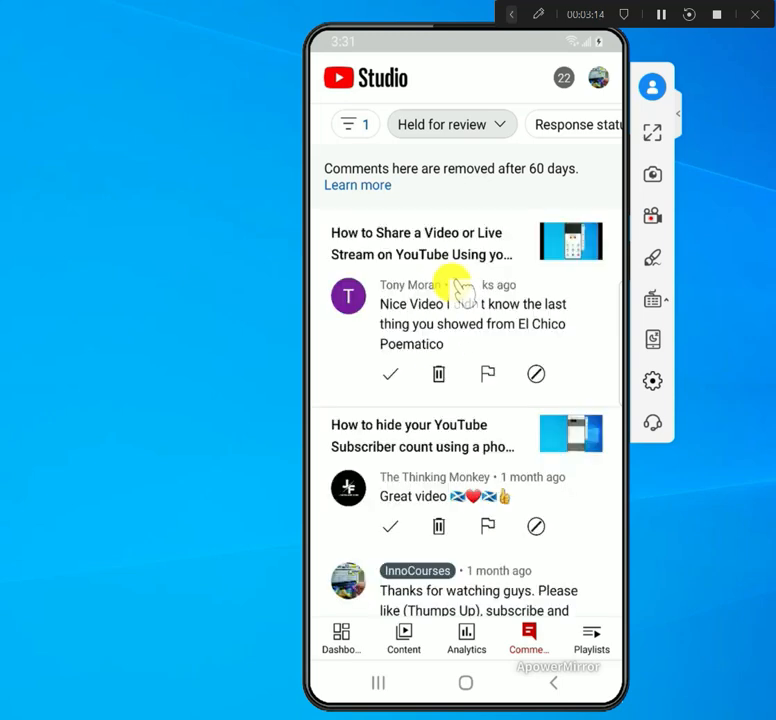
scroll("down", 3)
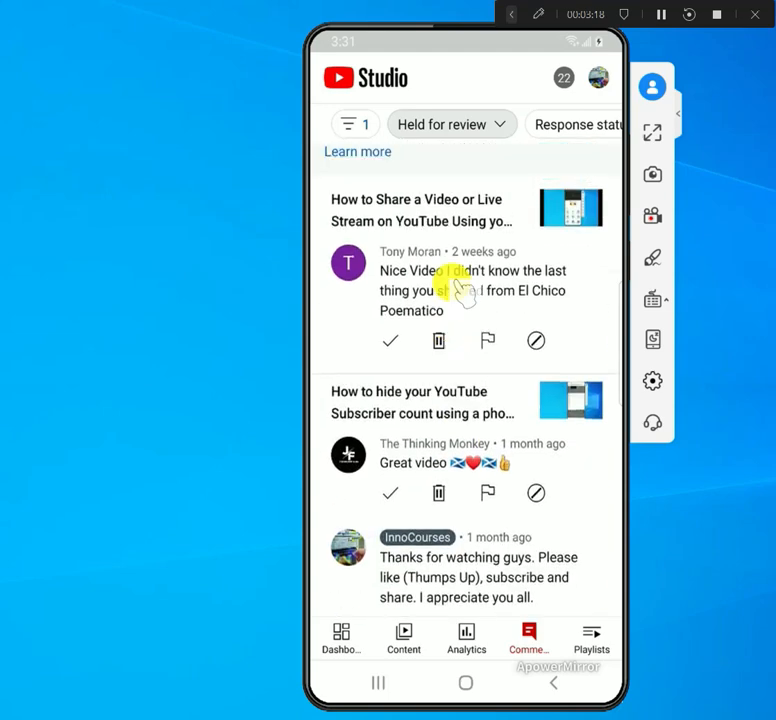
scroll("down", 3)
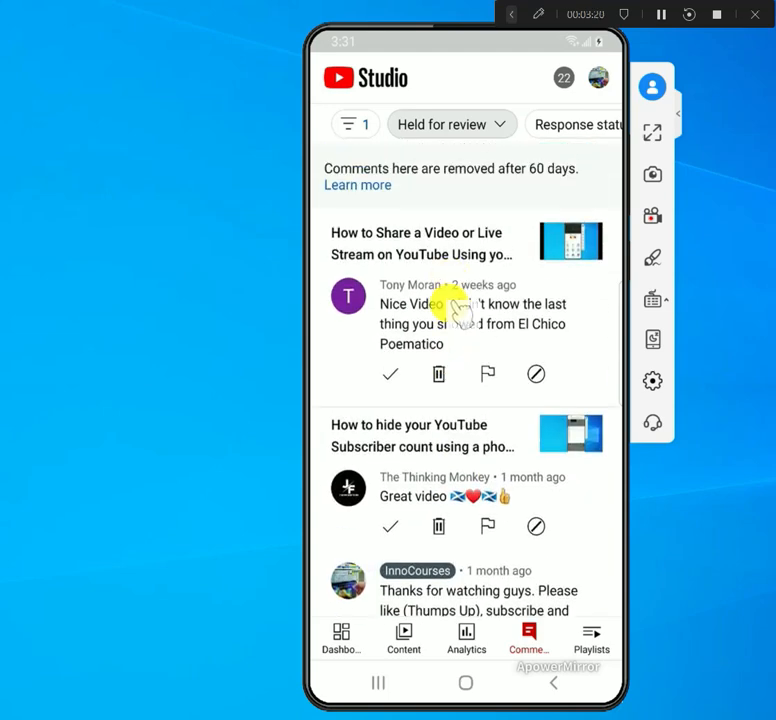
scroll("down", 3)
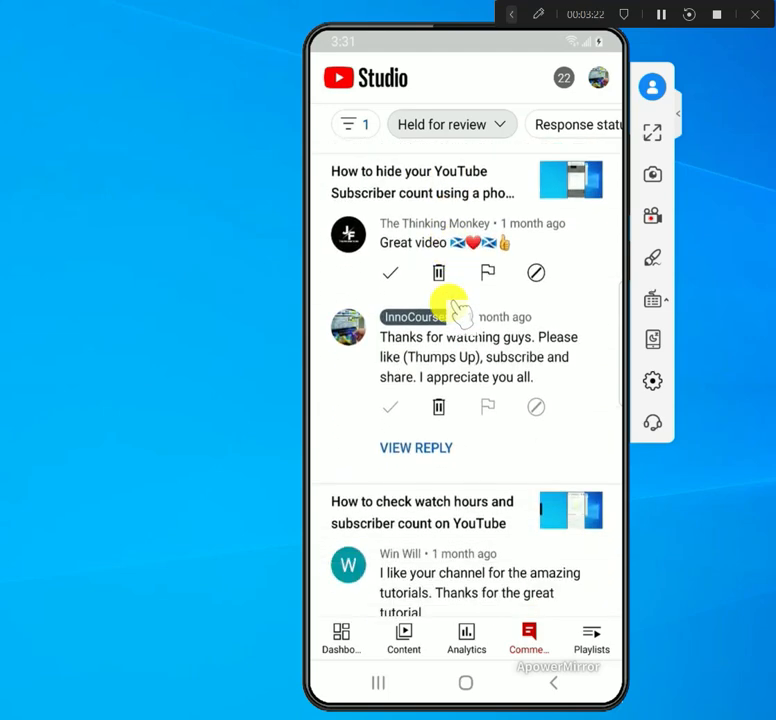
scroll("up", 3)
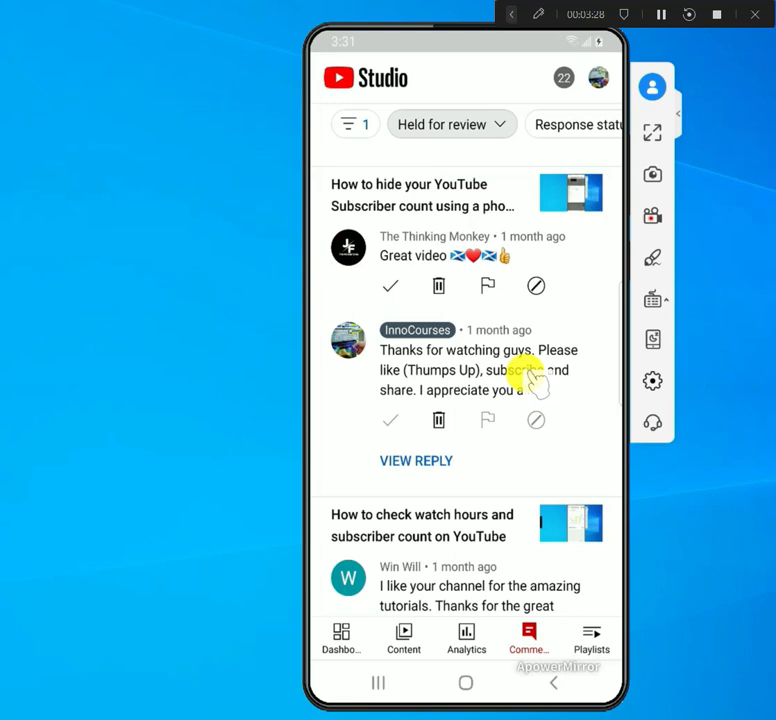
mouse_move(388, 438)
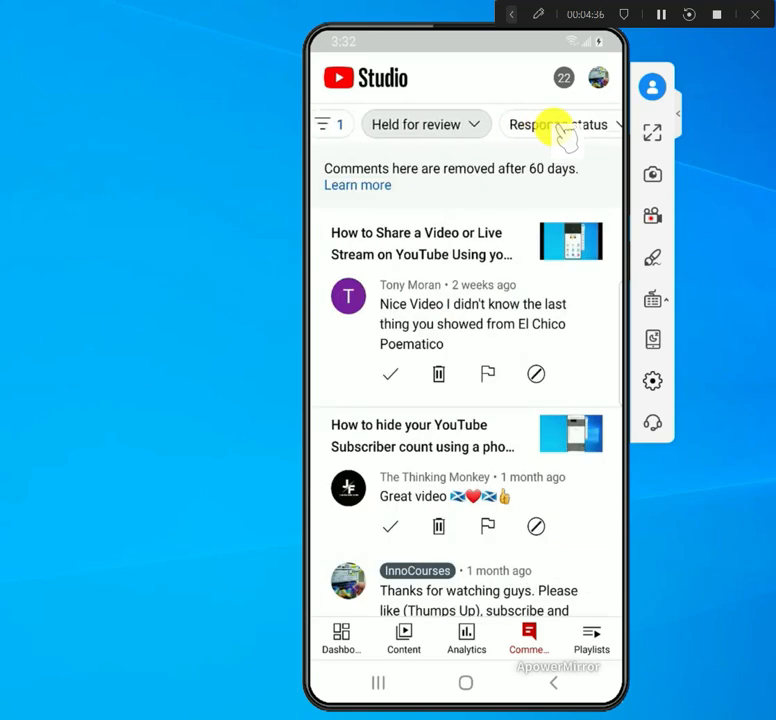
Set the comment type to Published comments.
left_click(420, 124)
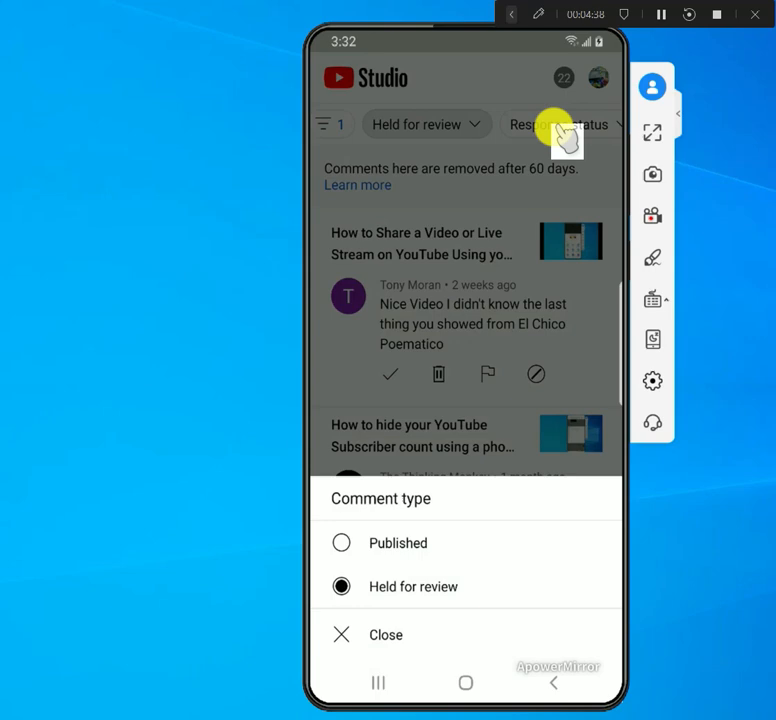
left_click(386, 634)
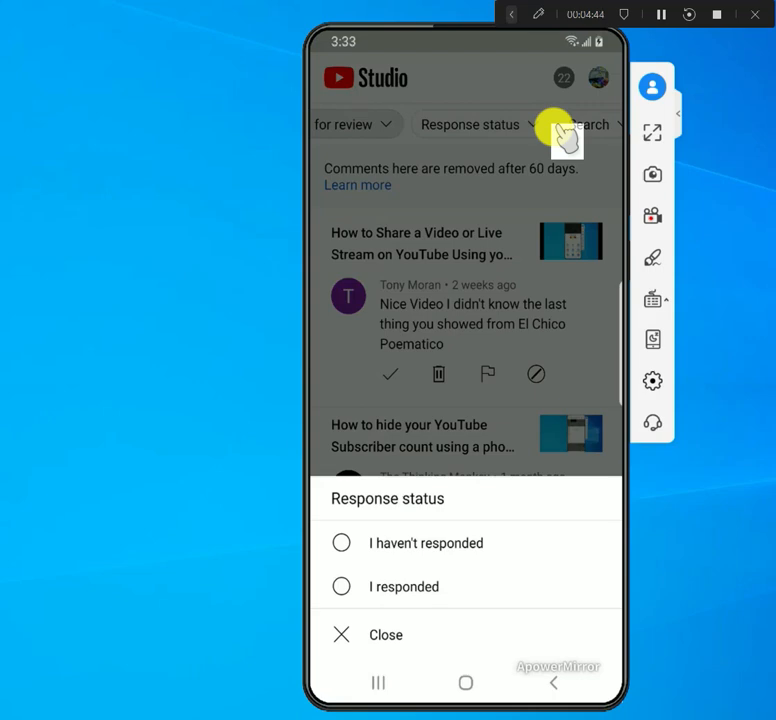
Show only comments I responded to, browse them, then clear the I responded filter.
left_click(404, 586)
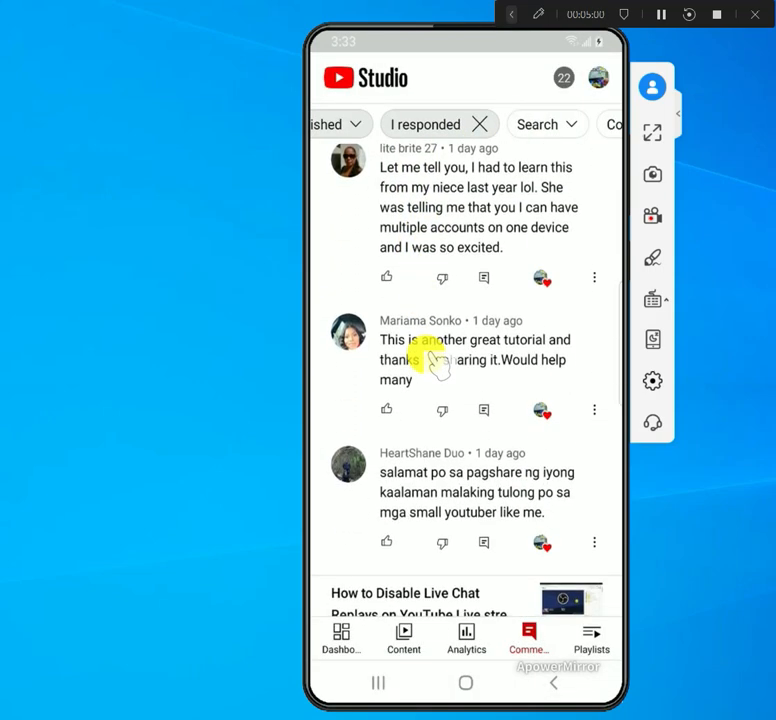
scroll("down", 3)
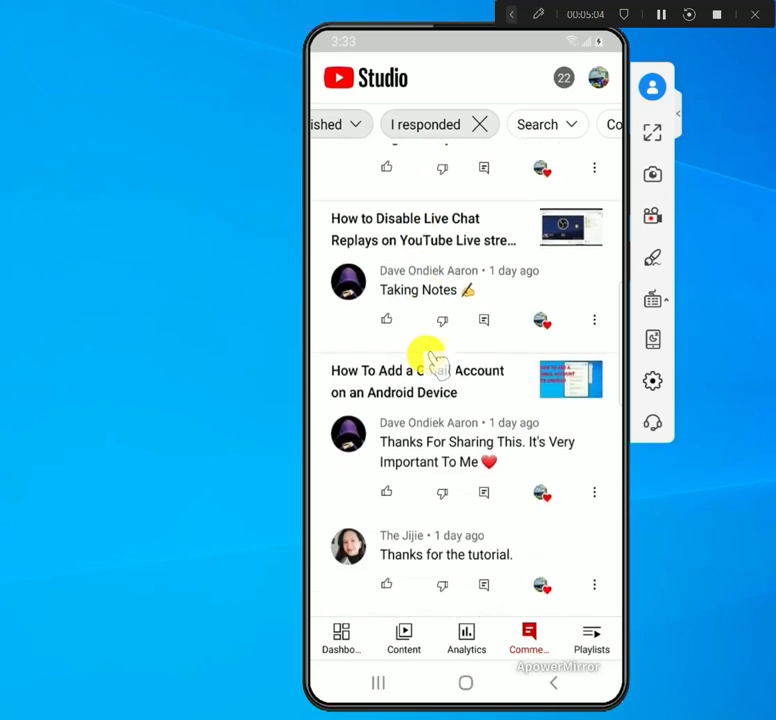
scroll("up", 3)
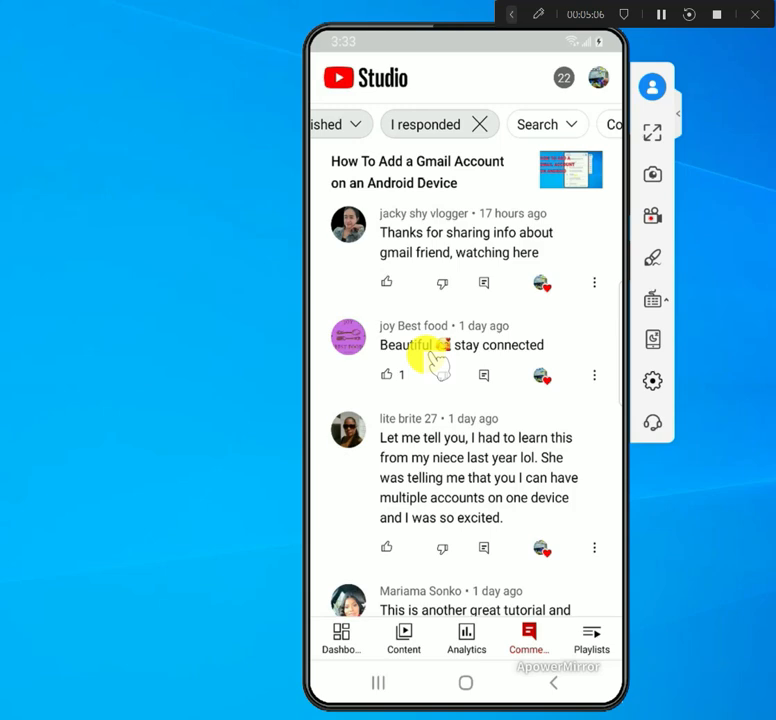
left_click(466, 124)
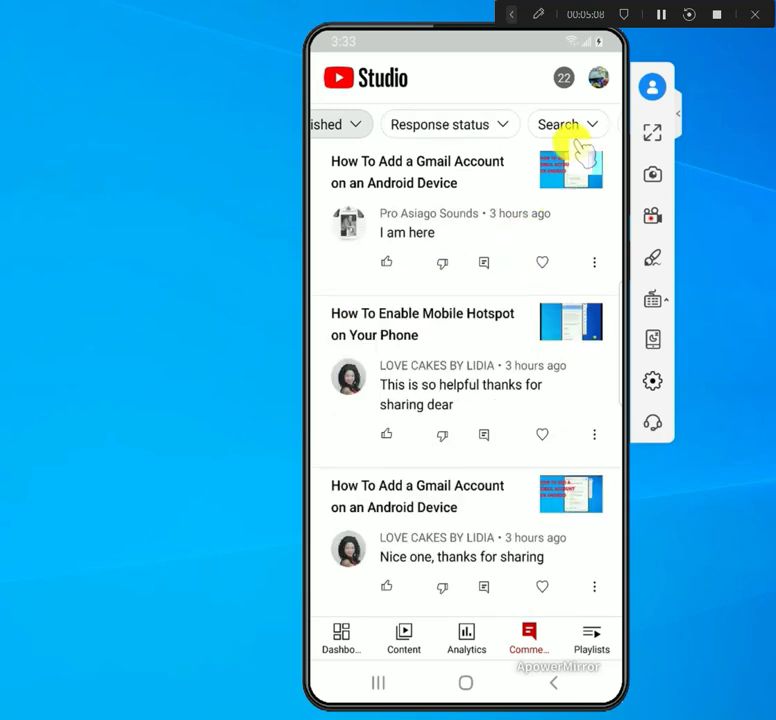
Search the published comments for a commenter's name and scroll through the results.
left_click(556, 124)
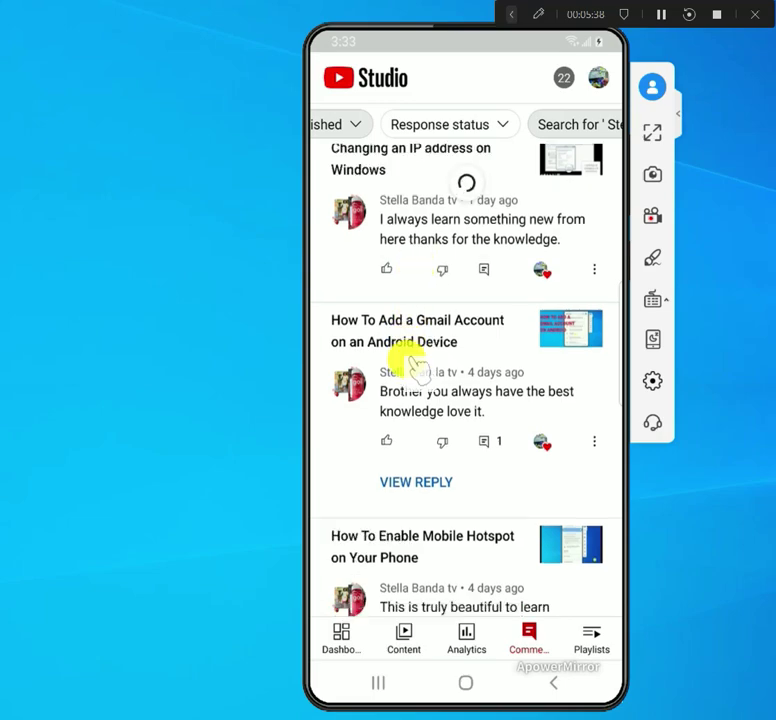
scroll("up", 3)
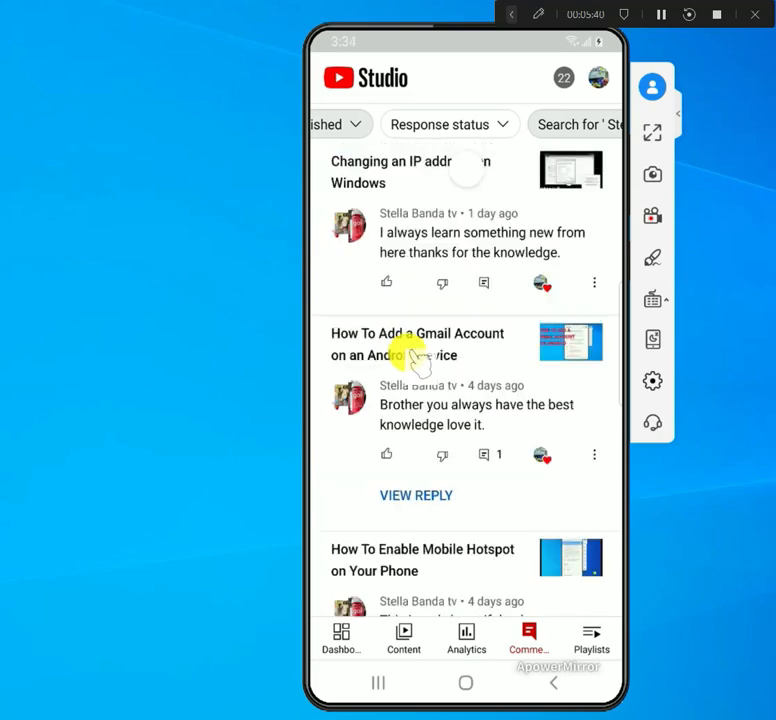
scroll("down", 3)
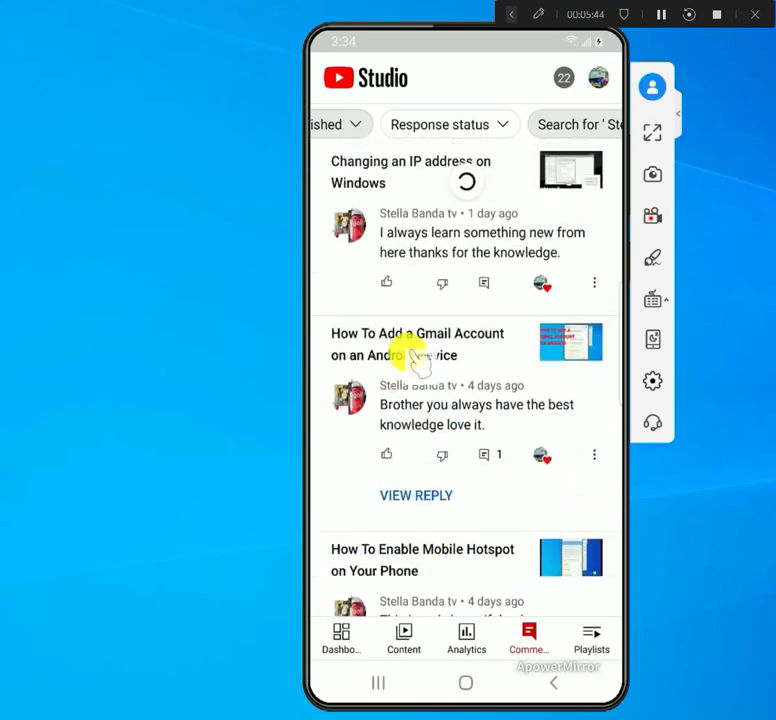
scroll("down", 3)
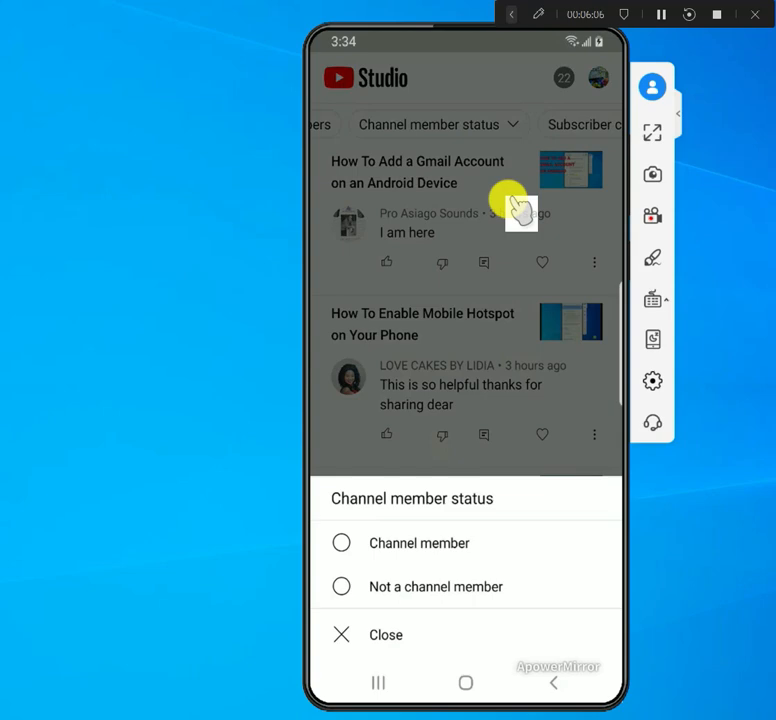
Show only comments from channel members, browse them, then move on to the subscriber count filter.
left_click(418, 544)
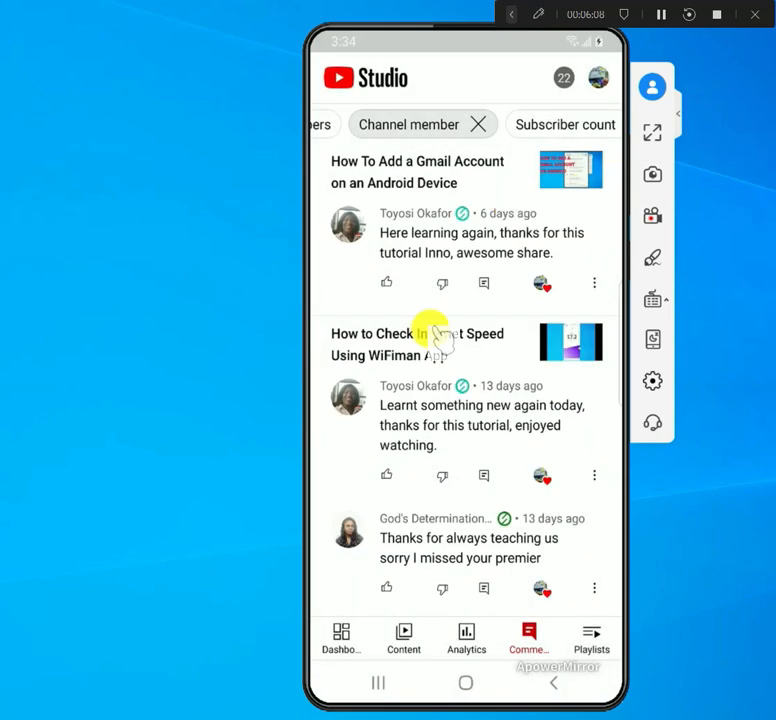
scroll("down", 3)
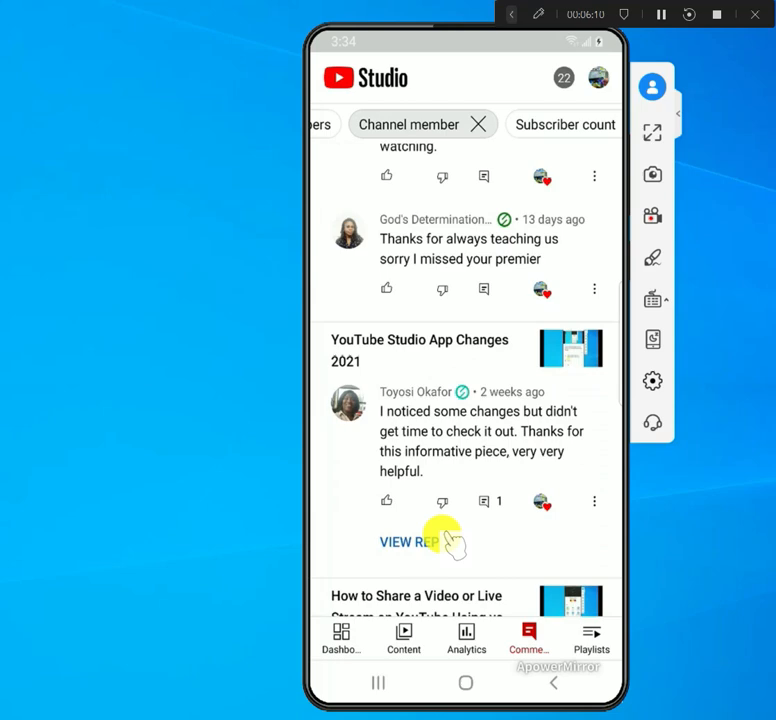
scroll("up", 3)
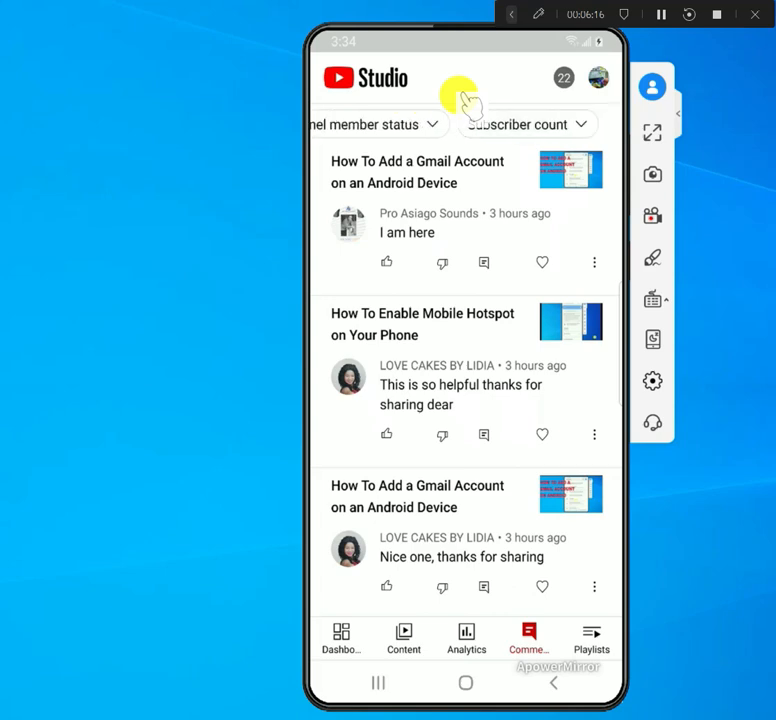
left_click(528, 124)
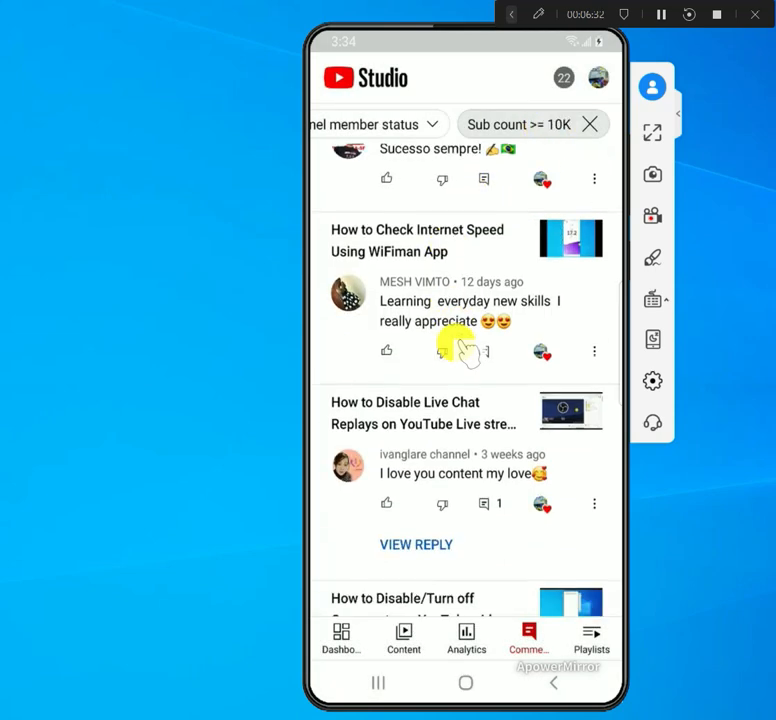
Browse comments from commenters with 10K+ subscribers, viewing one comment's reply thread and returning.
scroll("down", 3)
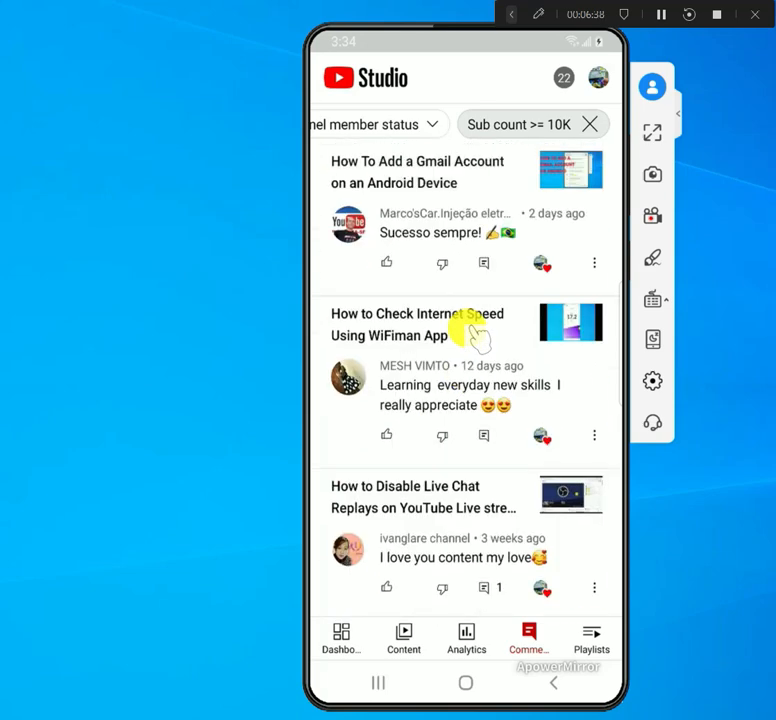
scroll("down", 3)
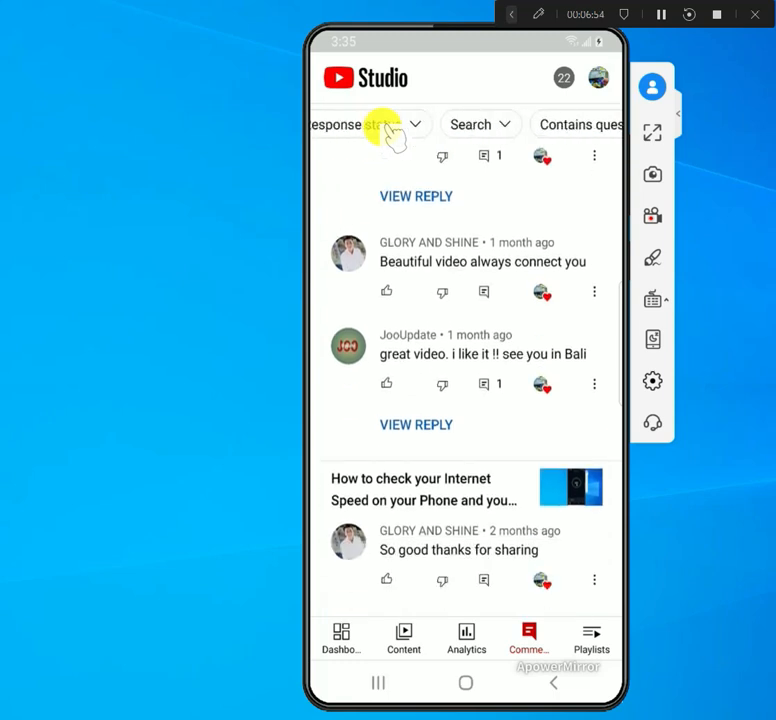
left_click(416, 196)
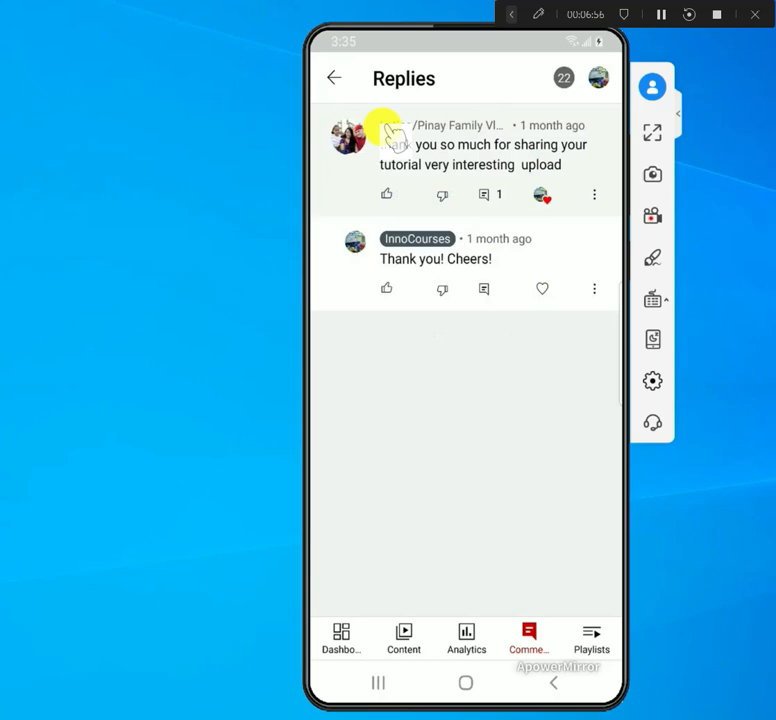
left_click(334, 78)
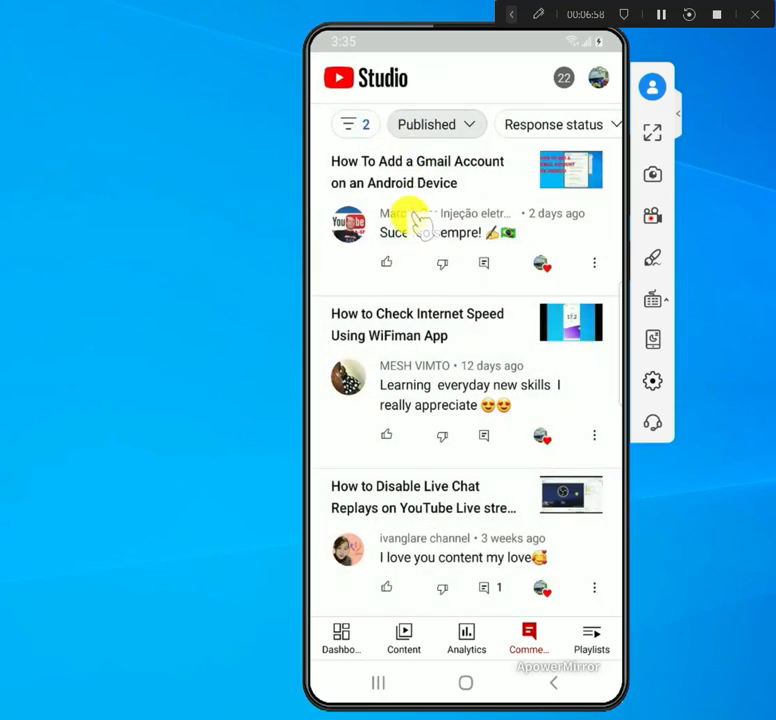
scroll("down", 3)
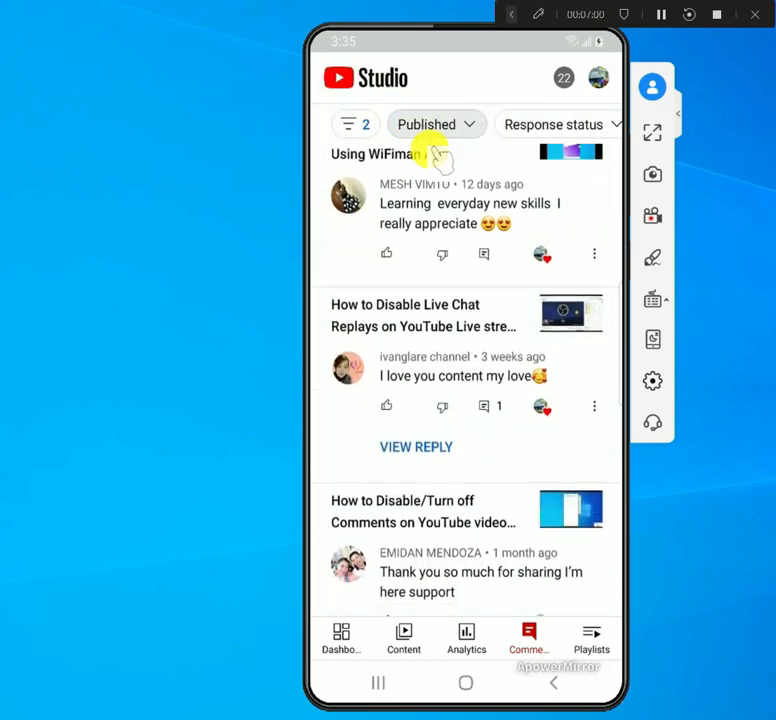
scroll("down", 3)
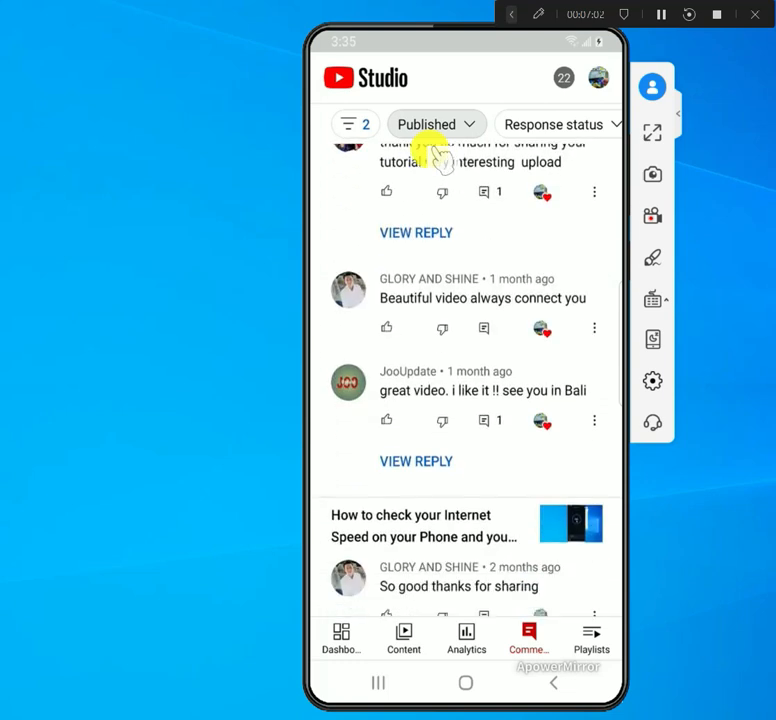